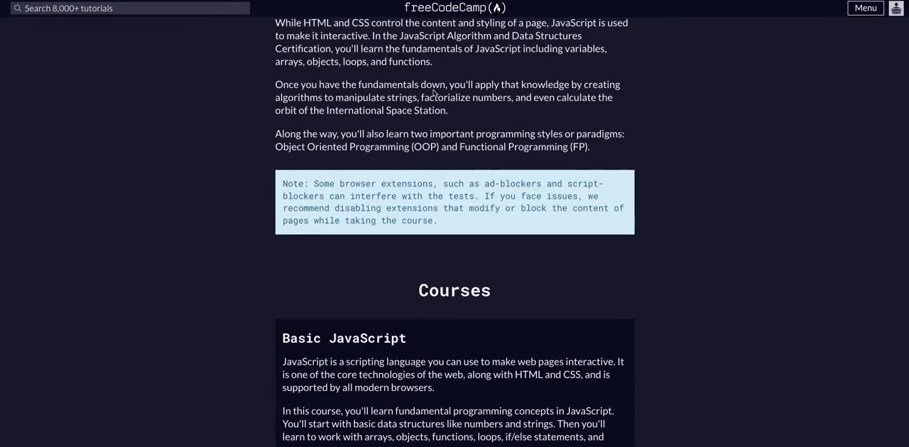
Scroll the Basic JavaScript lesson list down past Introducing Else If Statements.
scroll("down", 3)
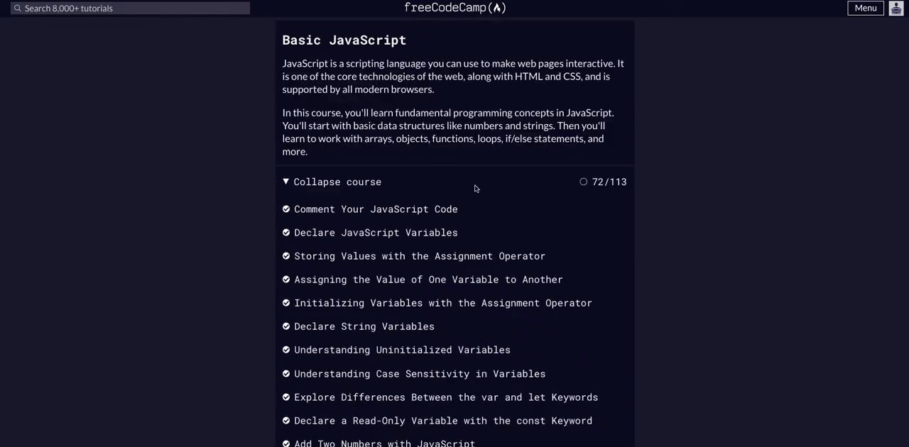
scroll("down", 3)
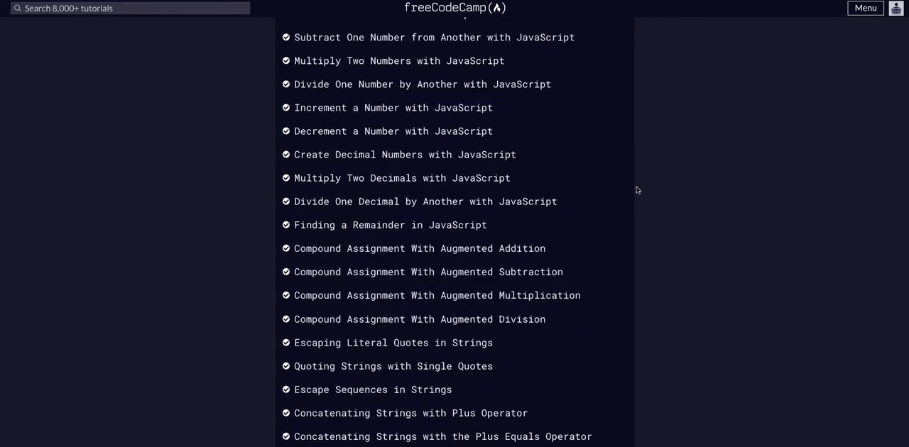
scroll("down", 3)
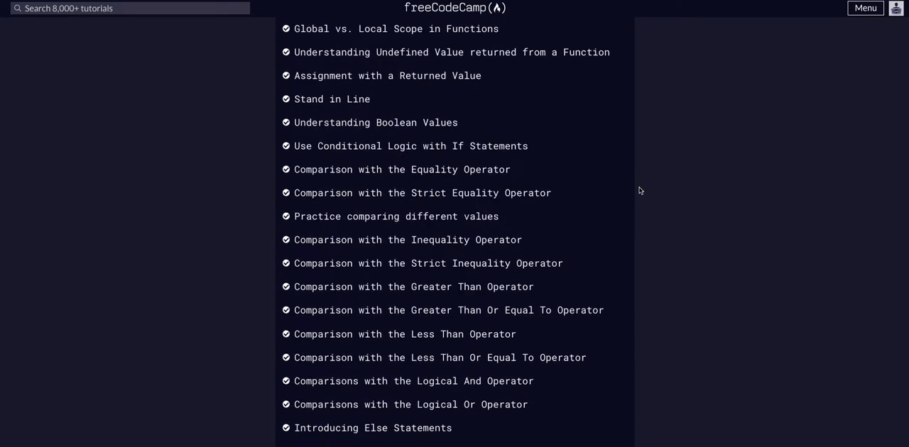
scroll("down", 3)
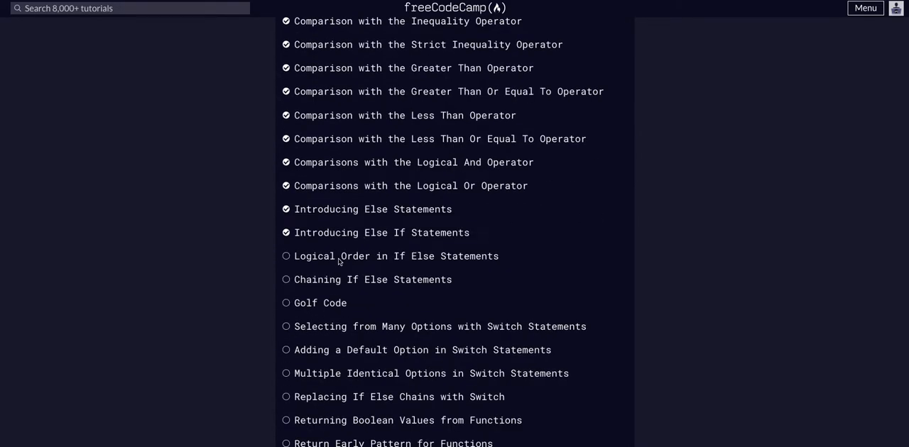
mouse_move(378, 256)
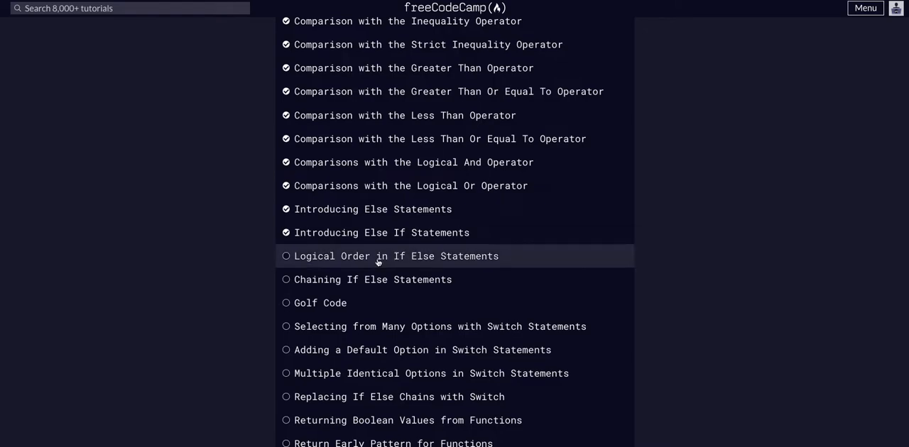
left_click(395, 256)
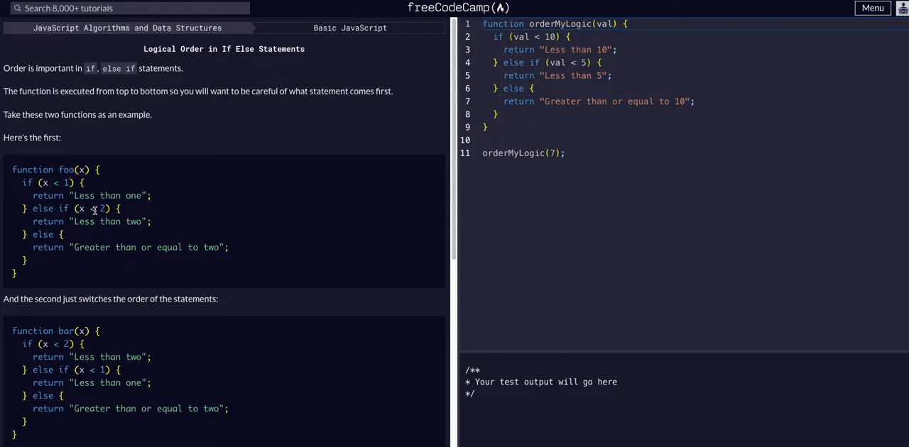
double_click(106, 221)
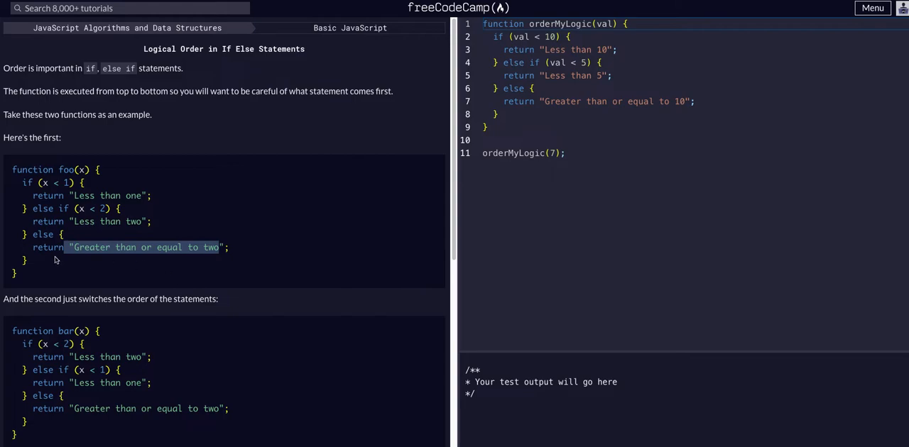
scroll("down", 3)
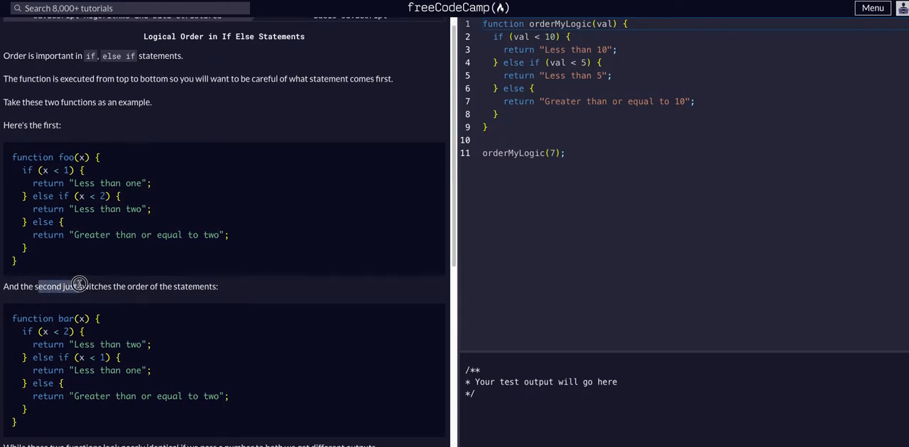
mouse_move(142, 285)
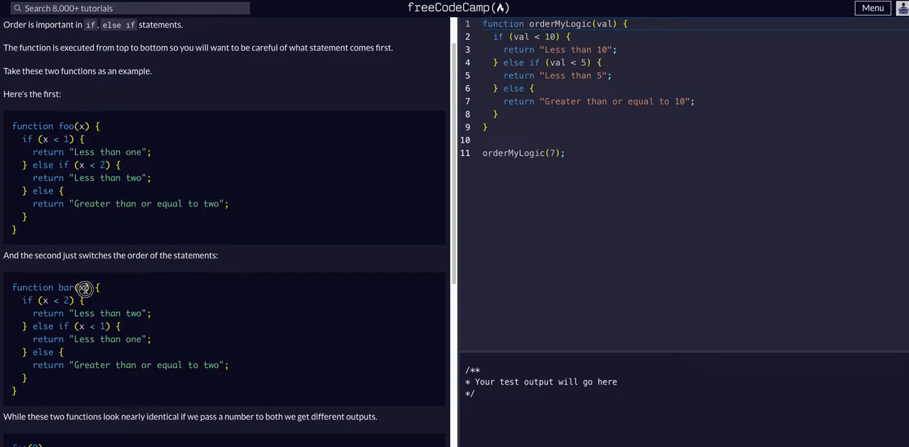
mouse_move(30, 304)
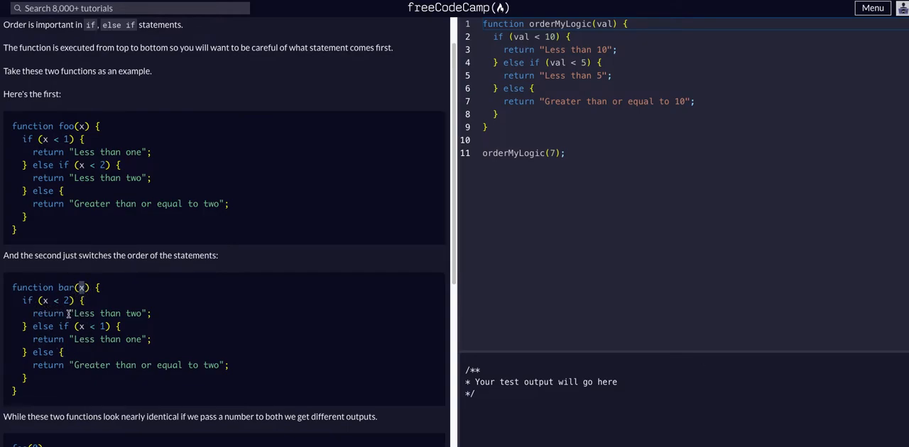
double_click(106, 313)
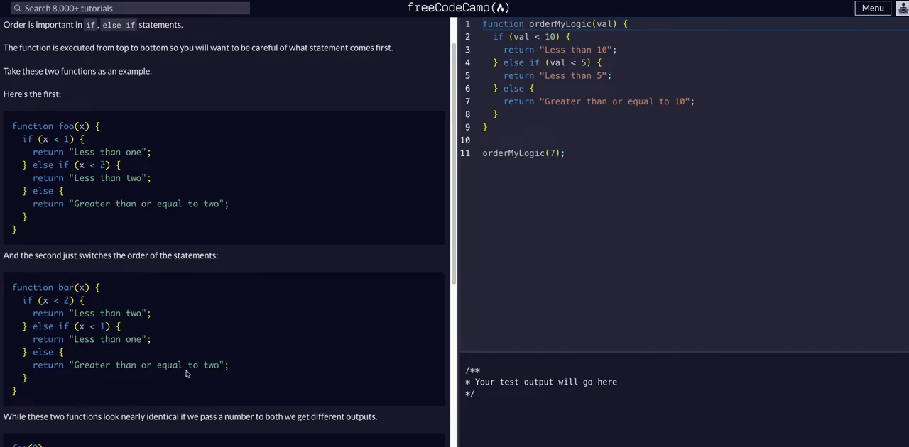
scroll("down", 3)
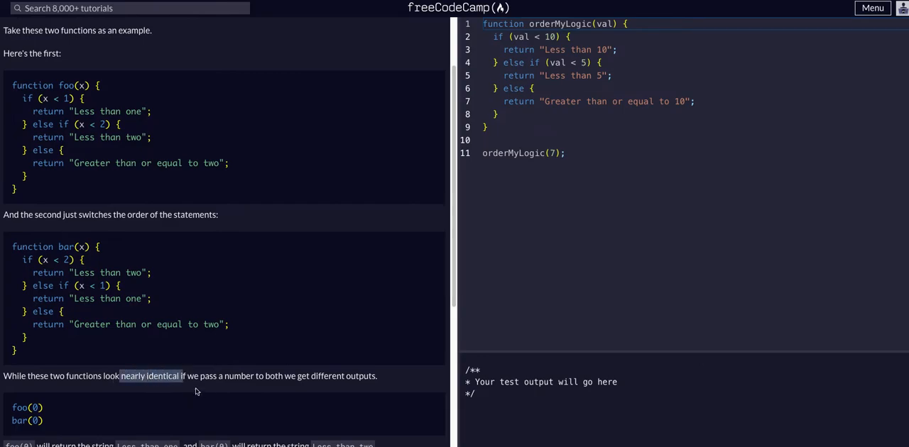
mouse_move(253, 386)
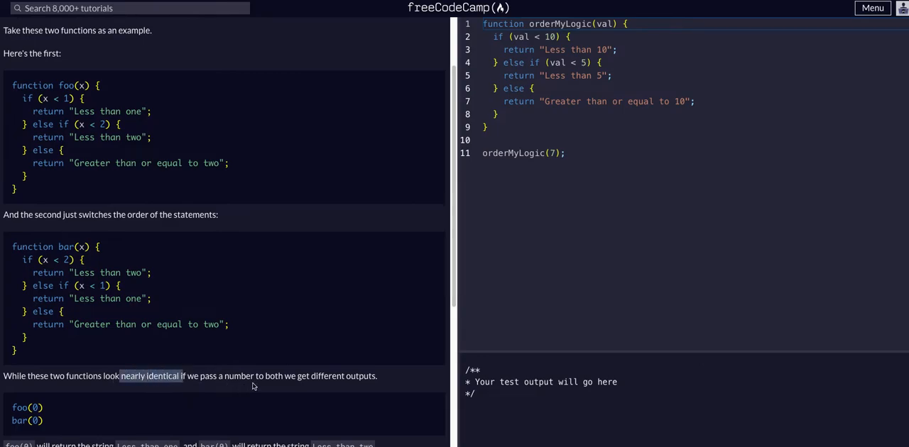
scroll("down", 3)
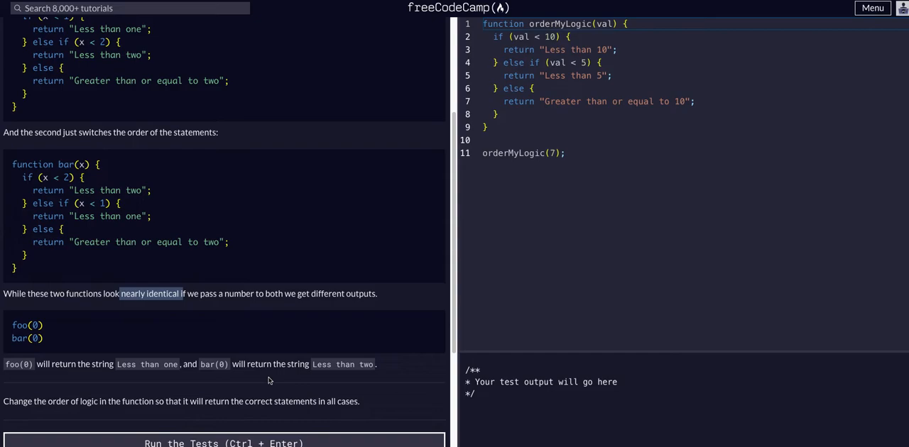
mouse_move(111, 377)
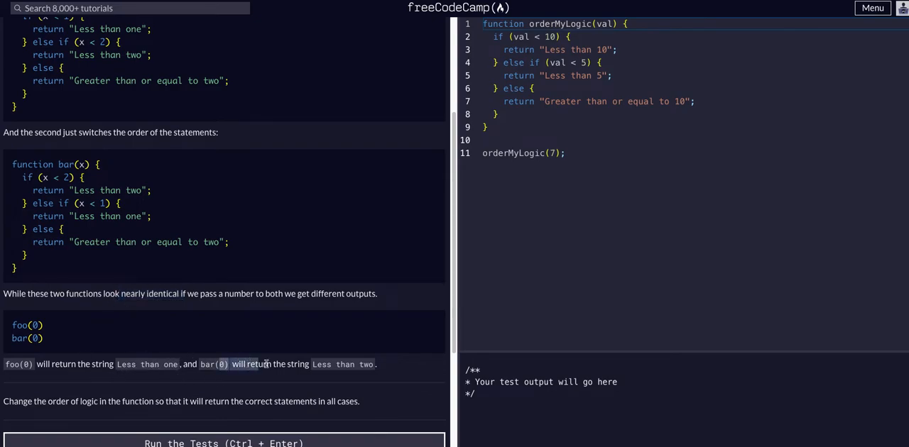
scroll("up", 3)
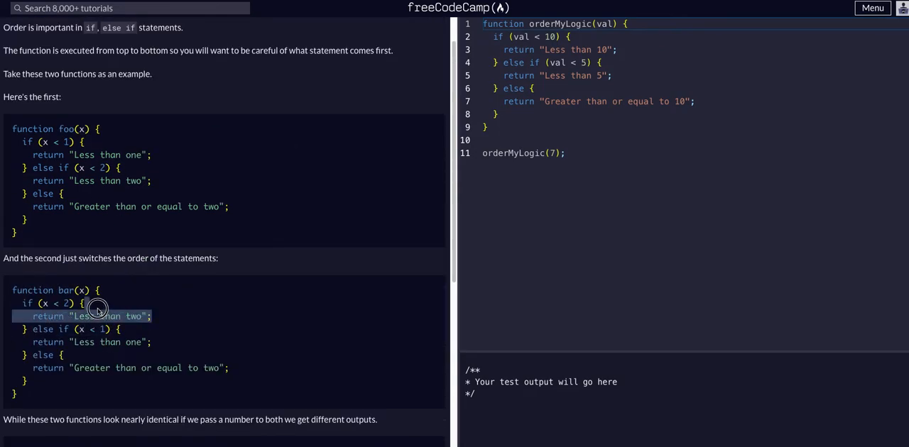
scroll("down", 3)
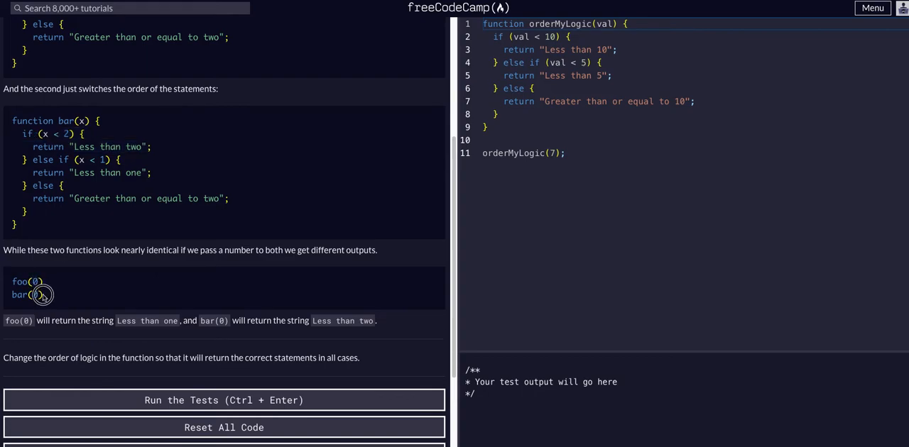
scroll("down", 3)
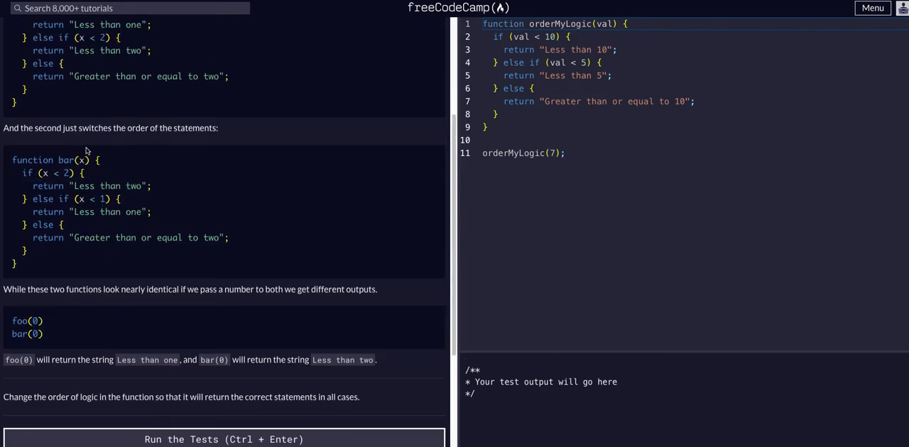
scroll("up", 3)
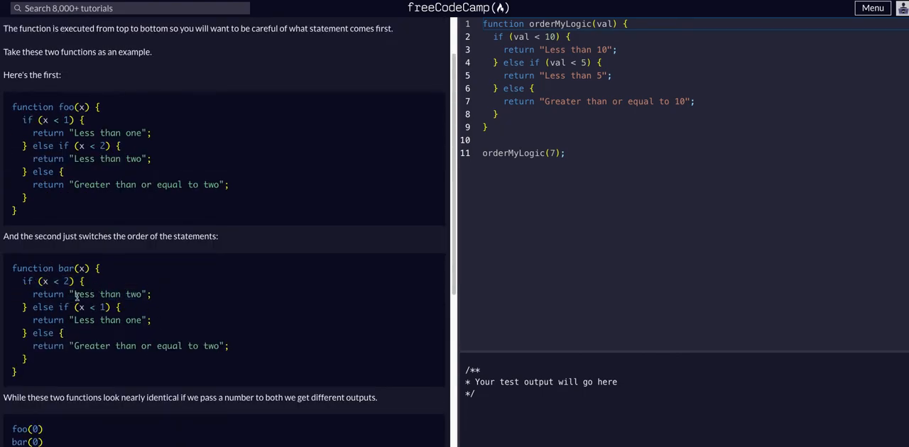
double_click(104, 294)
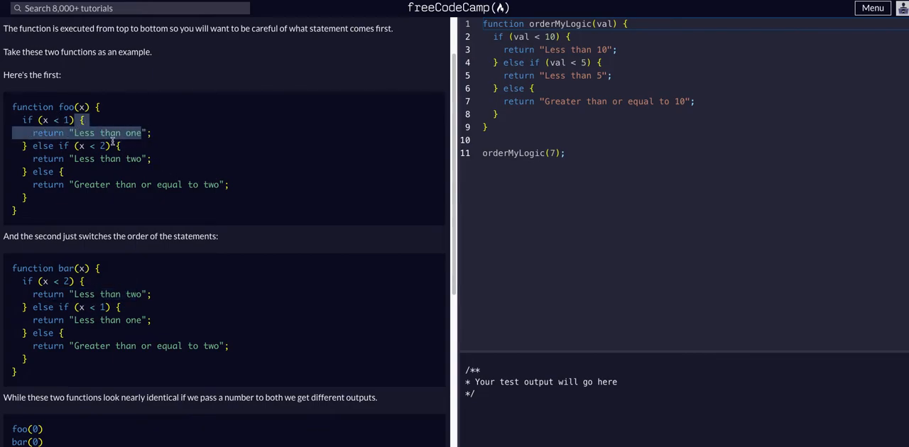
scroll("down", 3)
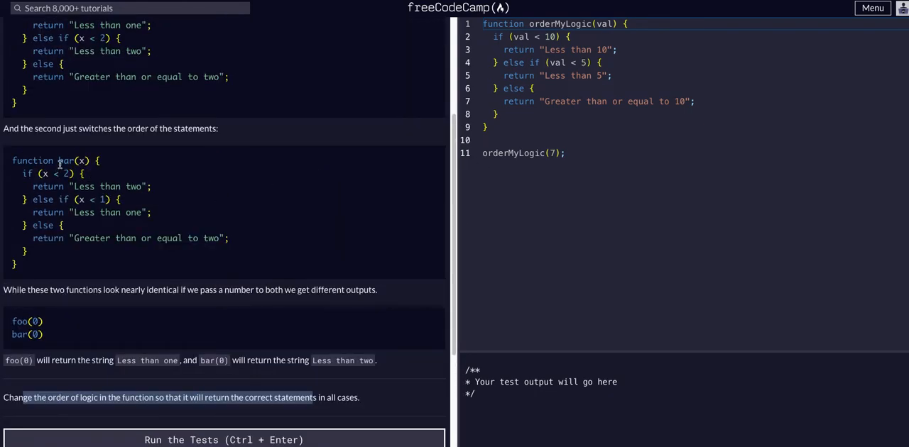
scroll("up", 3)
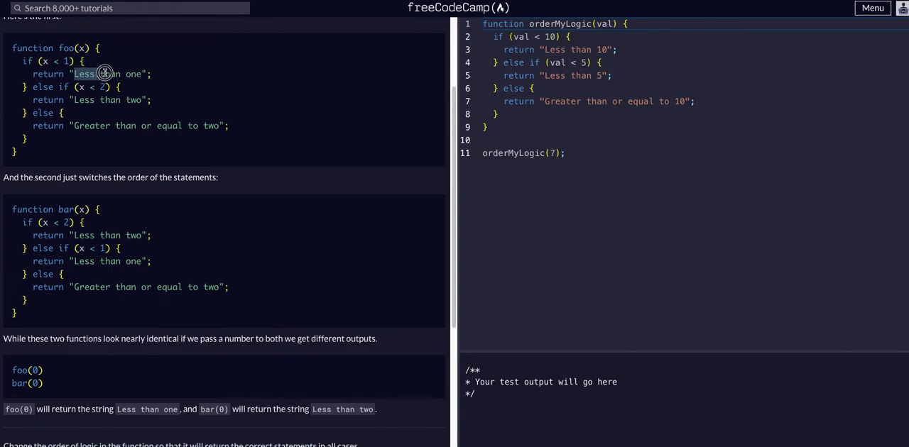
double_click(99, 74)
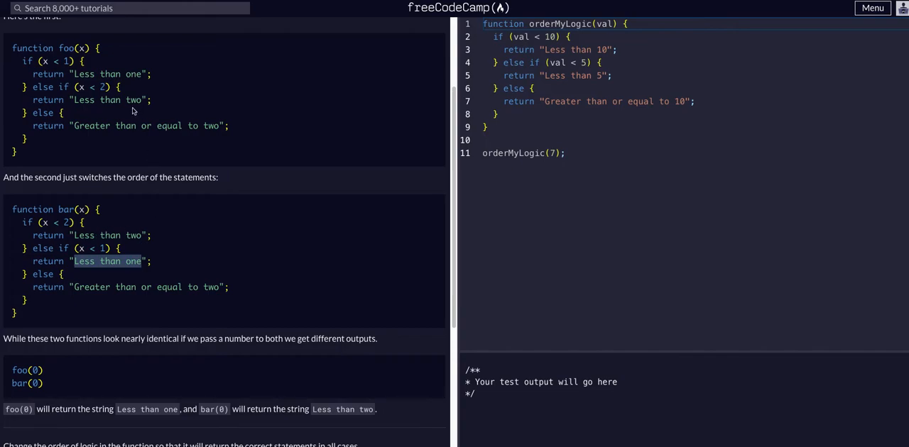
mouse_move(209, 160)
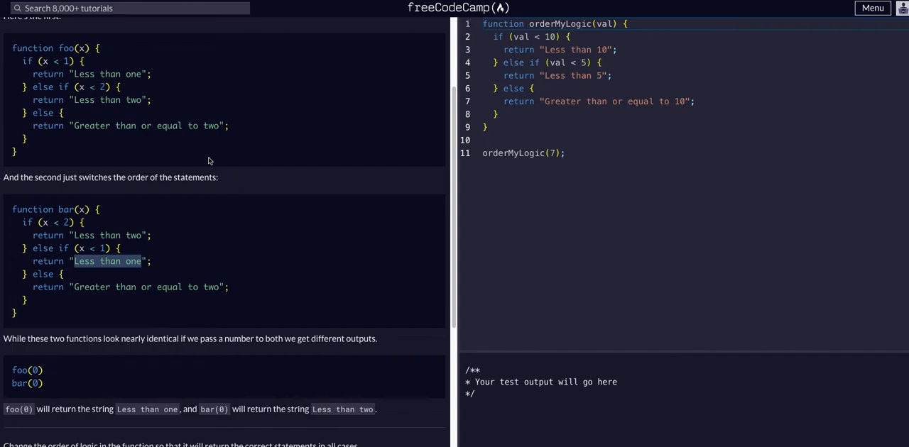
mouse_move(664, 5)
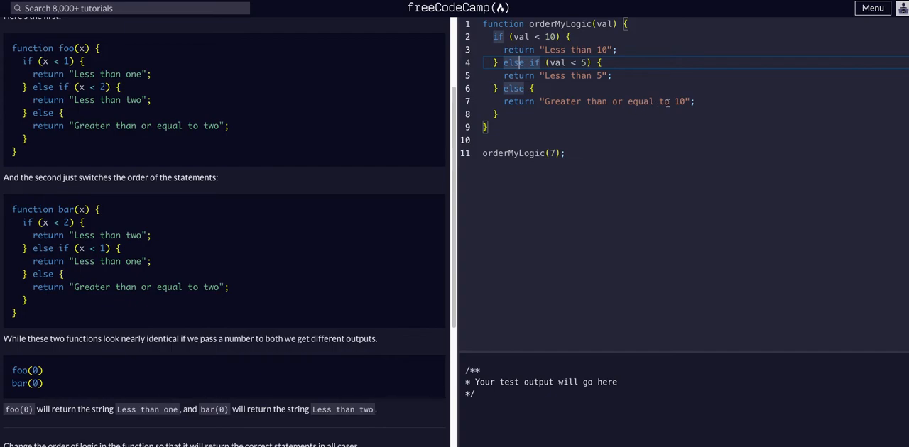
mouse_move(636, 95)
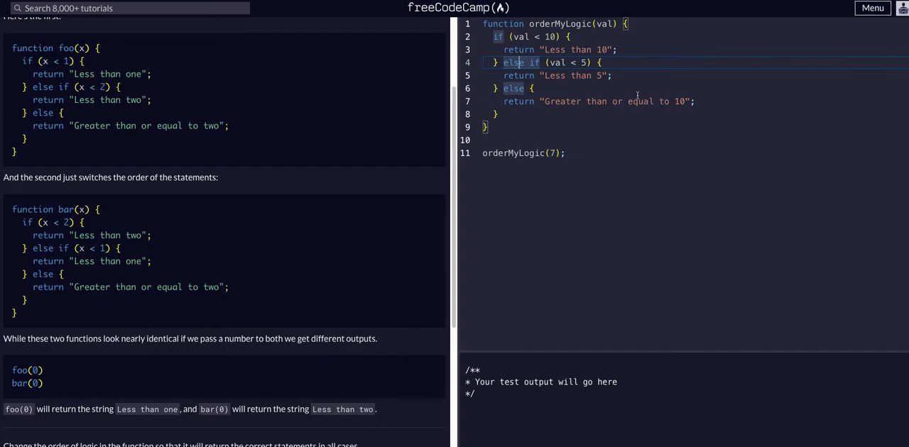
mouse_move(475, 188)
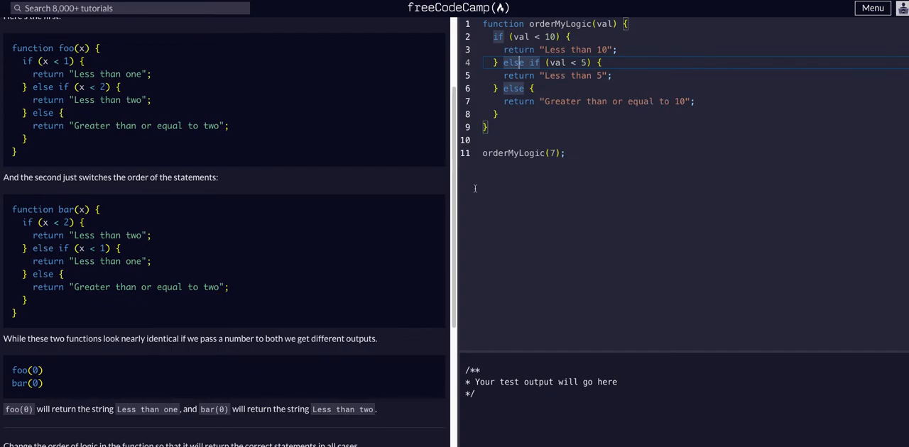
scroll("up", 3)
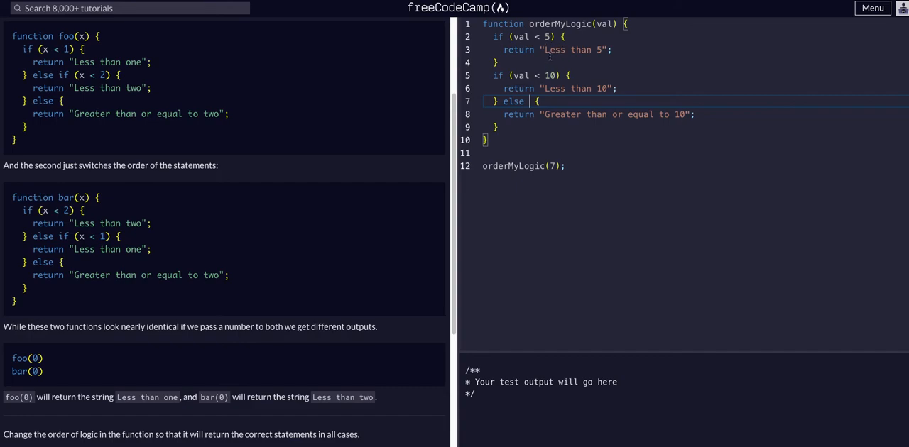
mouse_move(567, 56)
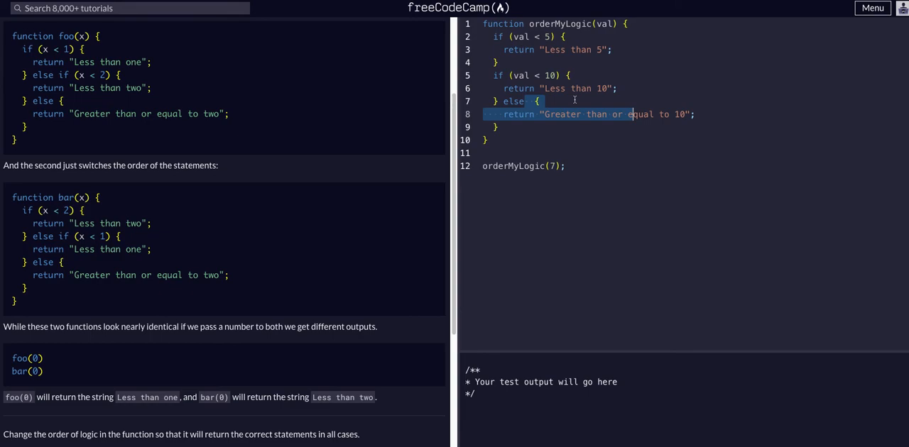
Change the second check to '} else if (val < 10) {' and run the tests.
left_click(546, 88)
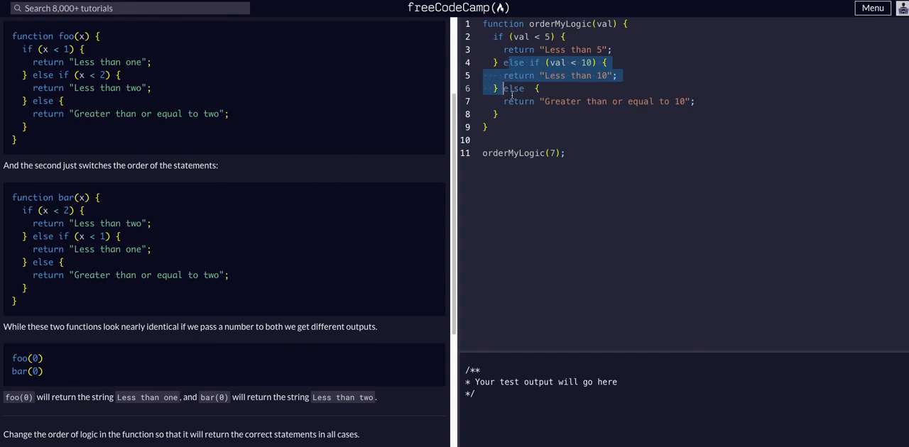
scroll("down", 3)
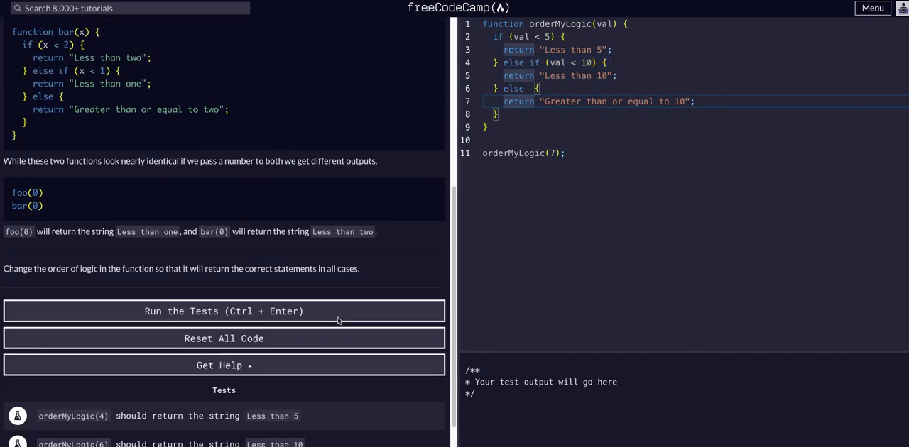
left_click(223, 311)
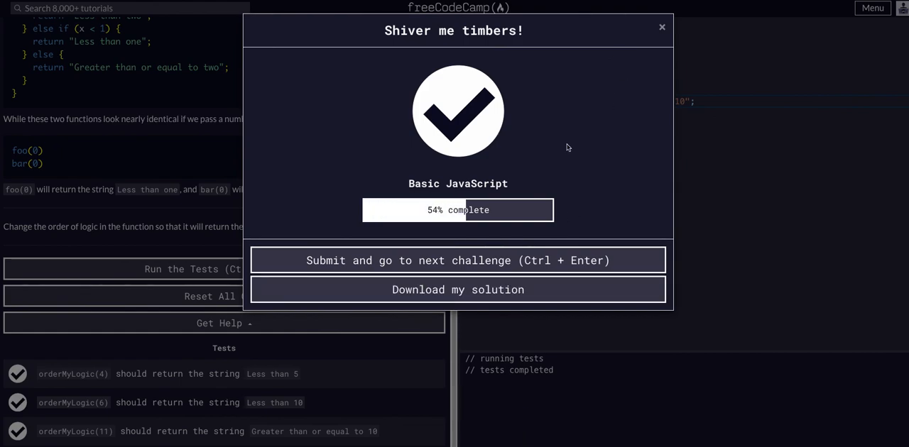